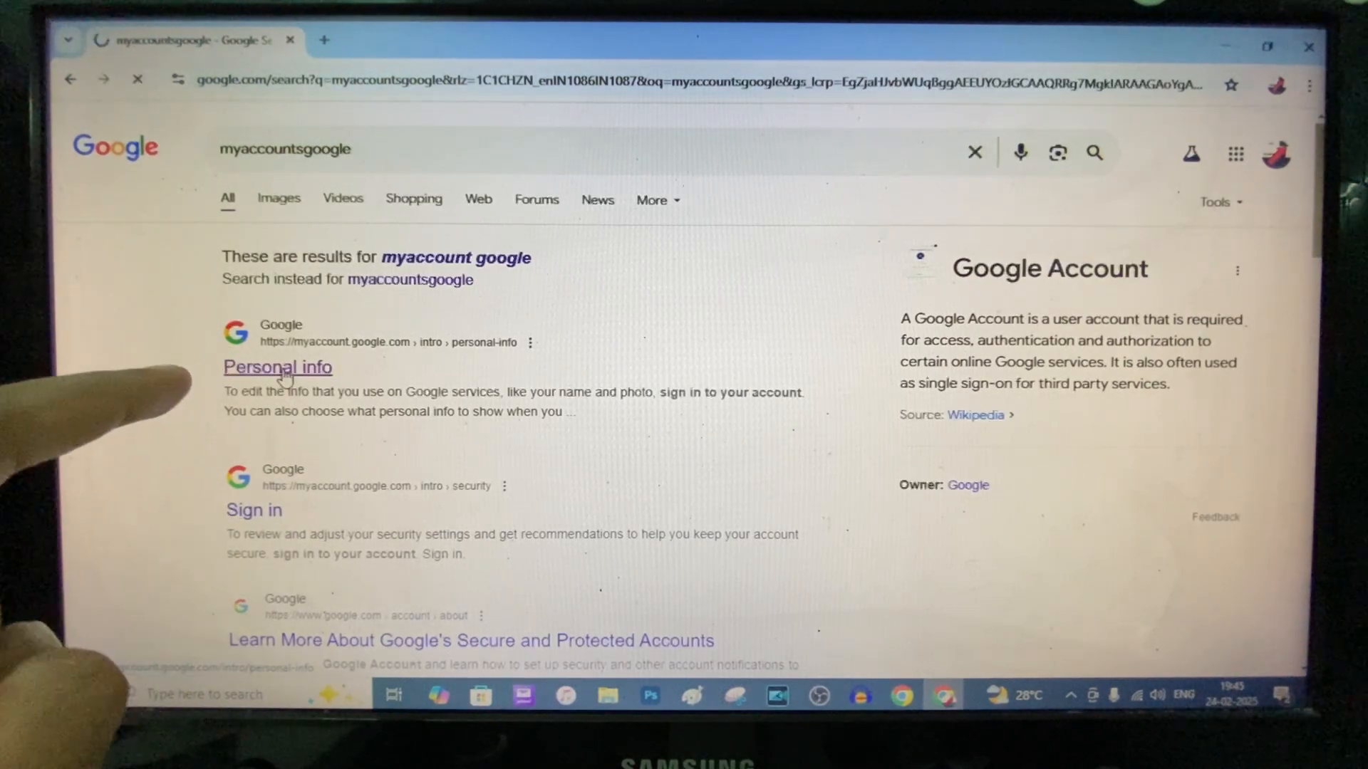
- Open the 'Personal info' result to reach myaccount.google.com
{"action": "left_click", "coordinate": [277, 367]}
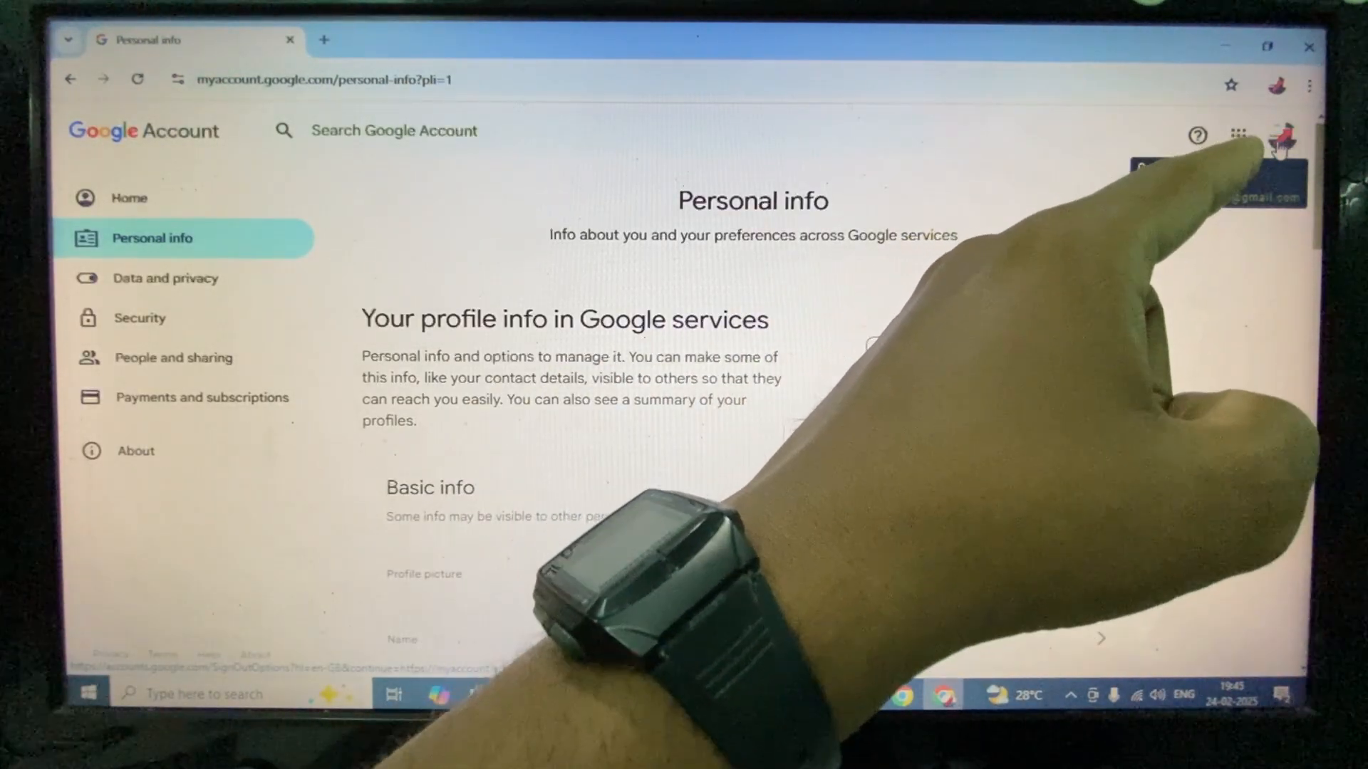
- Sign out of the Google account from the profile avatar's account panel
{"action": "left_click", "coordinate": [1282, 135]}
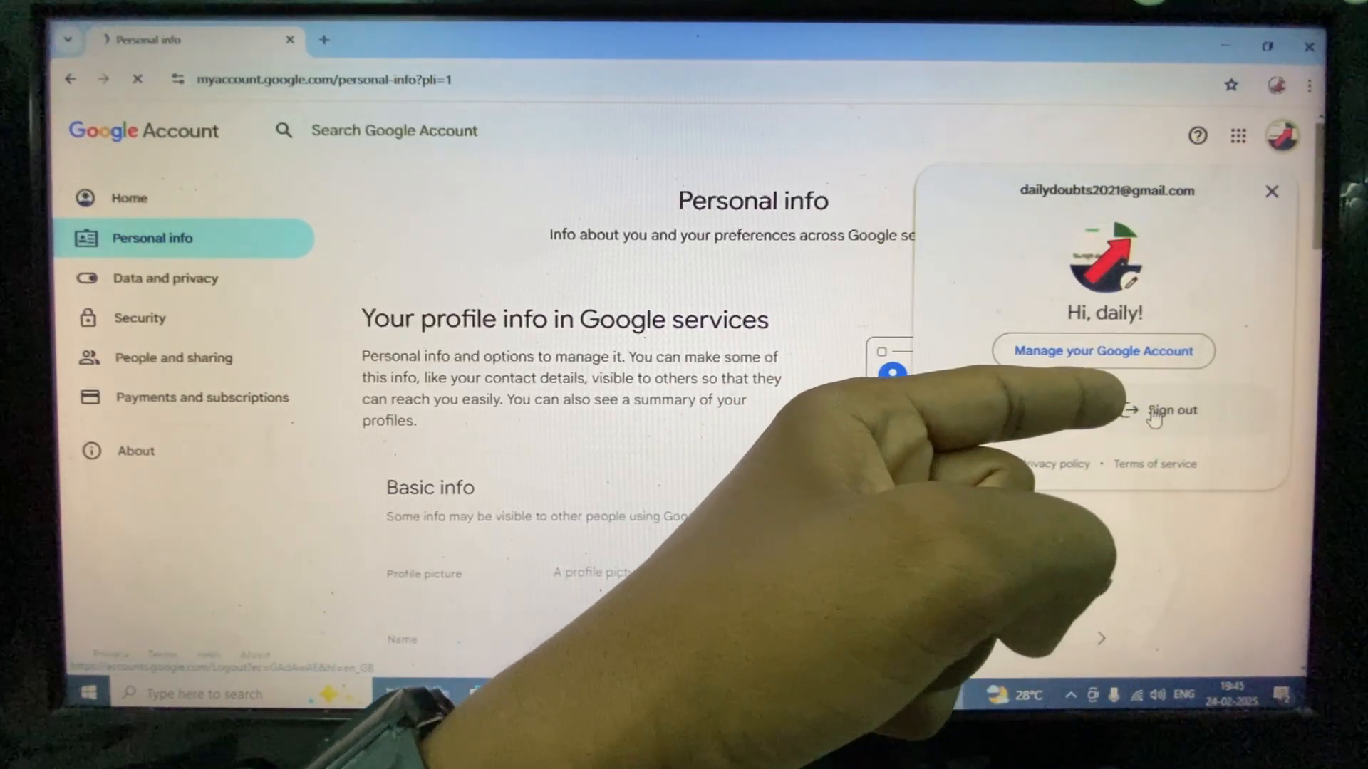
{"action": "left_click", "coordinate": [1170, 410]}
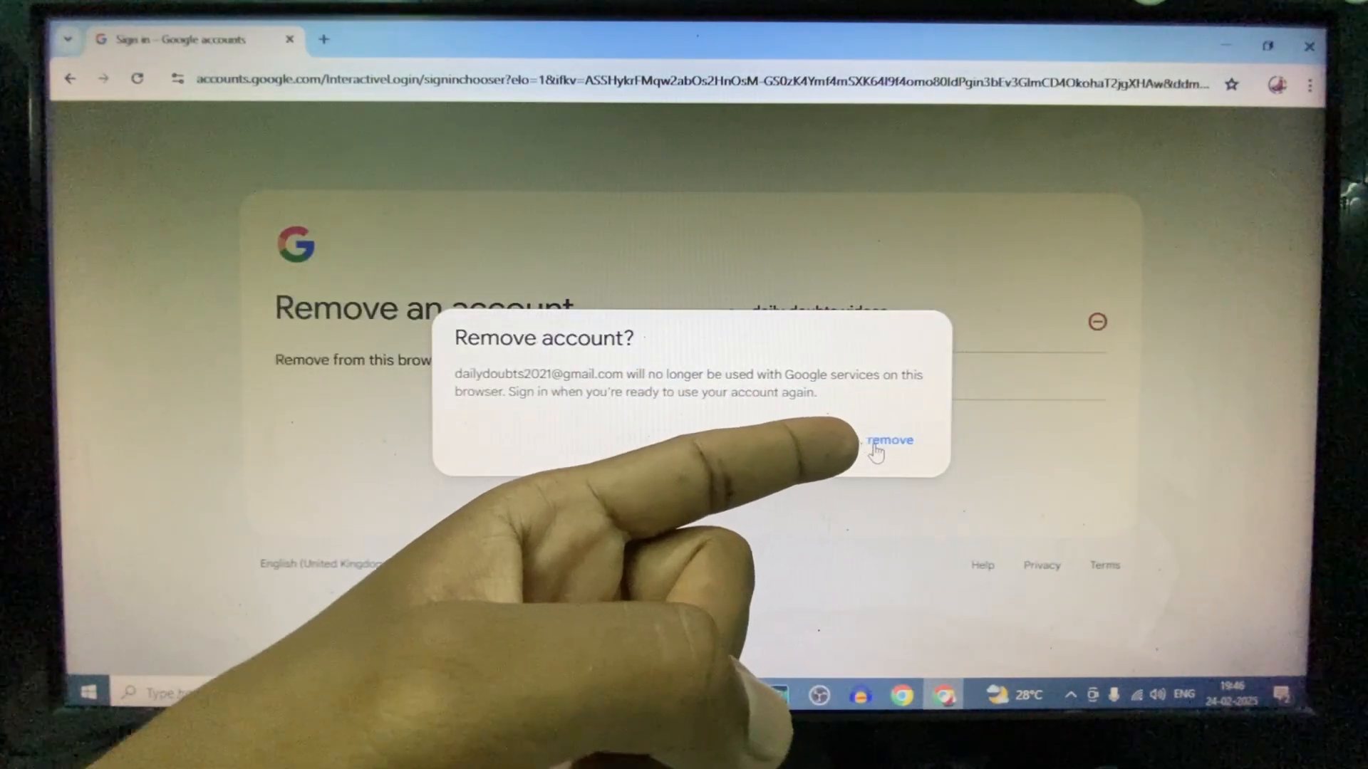
- Confirm 'Yes, remove' to delete the account from this browser
{"action": "left_click", "coordinate": [889, 441]}
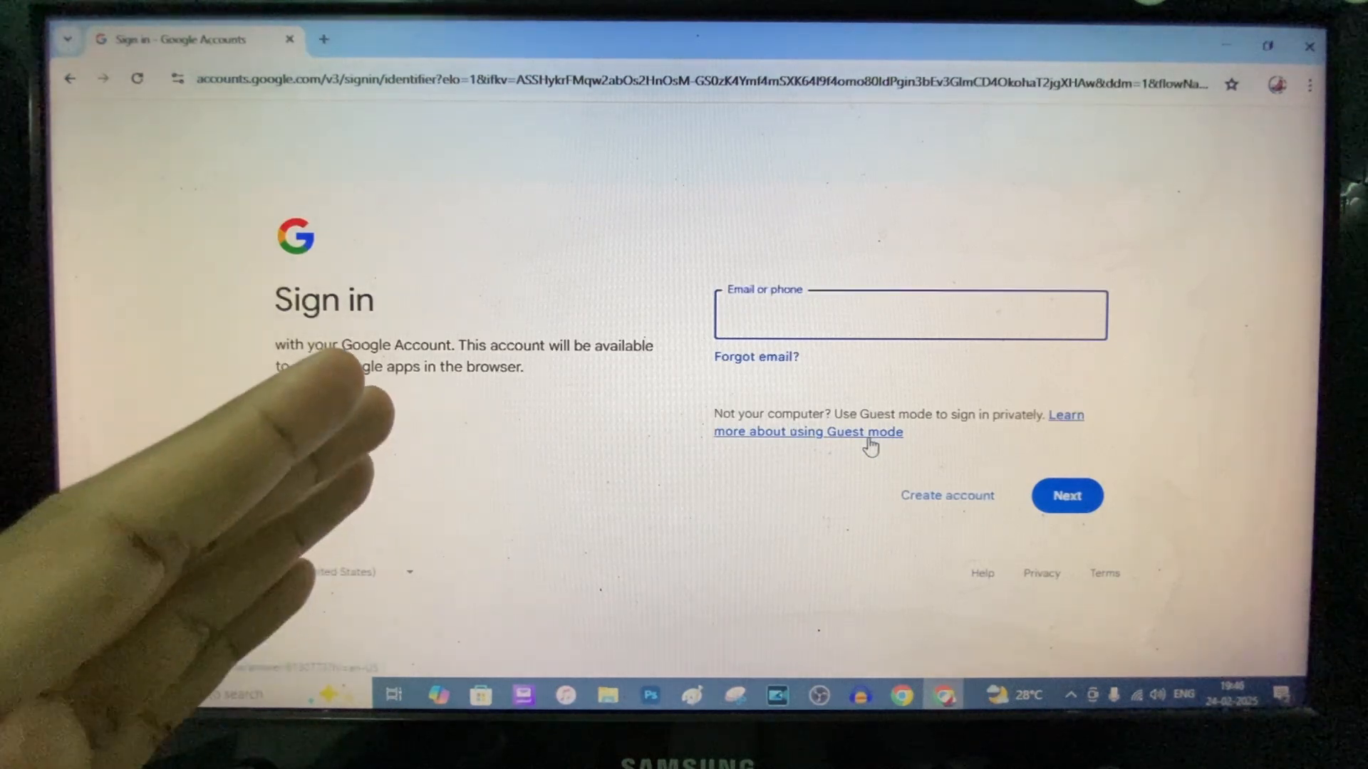